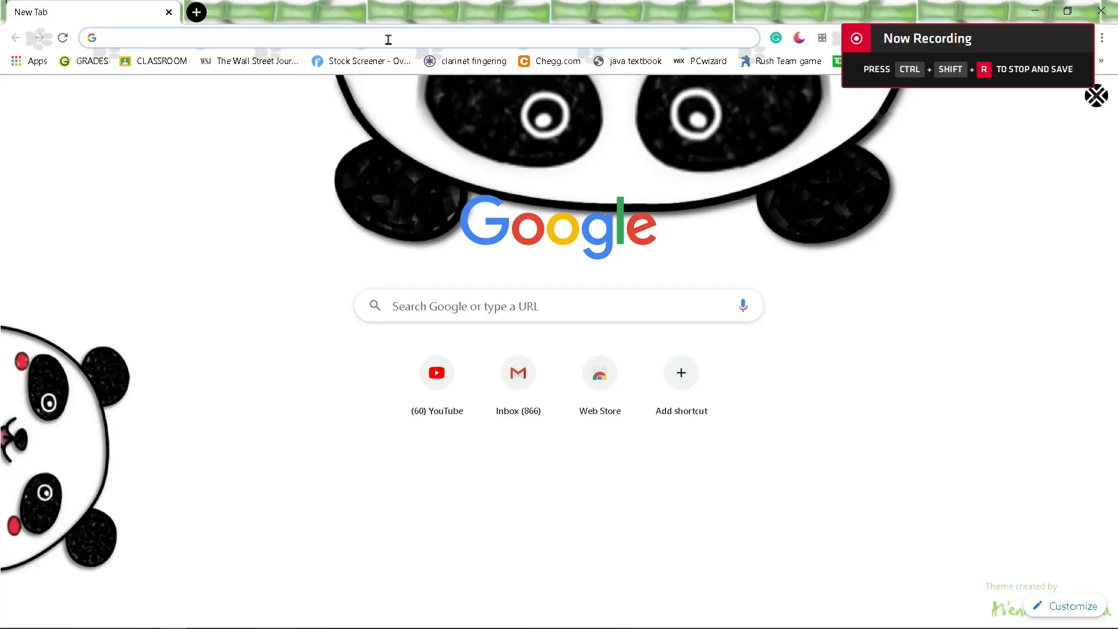
Step: Visit tlauncher.org, translate it into English and download the TLauncher installer
text(tlauncher.org)
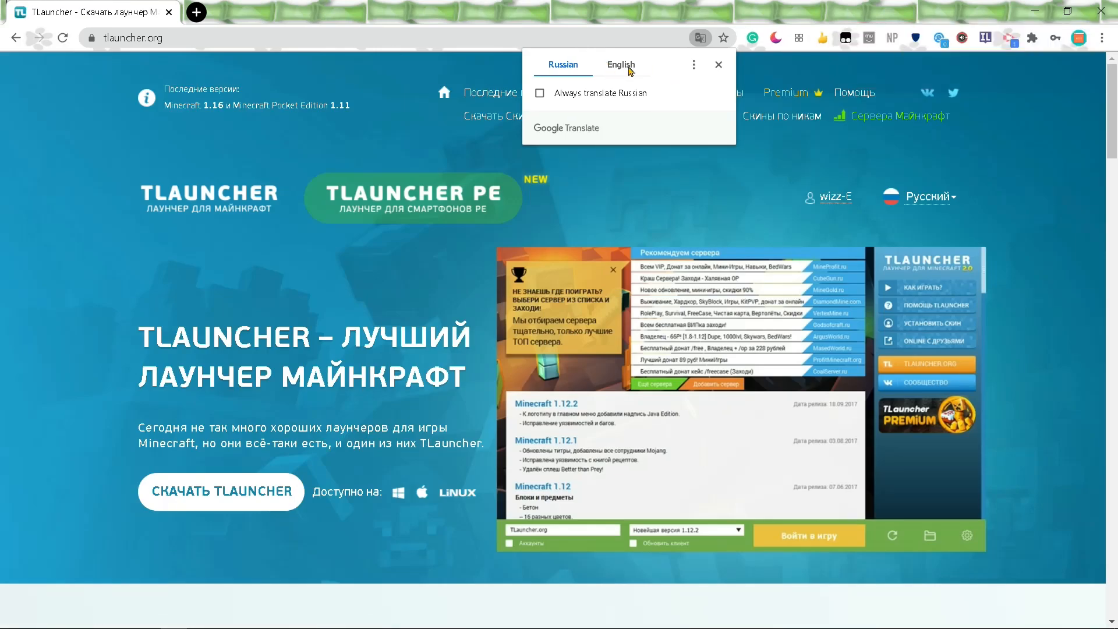
click(620, 64)
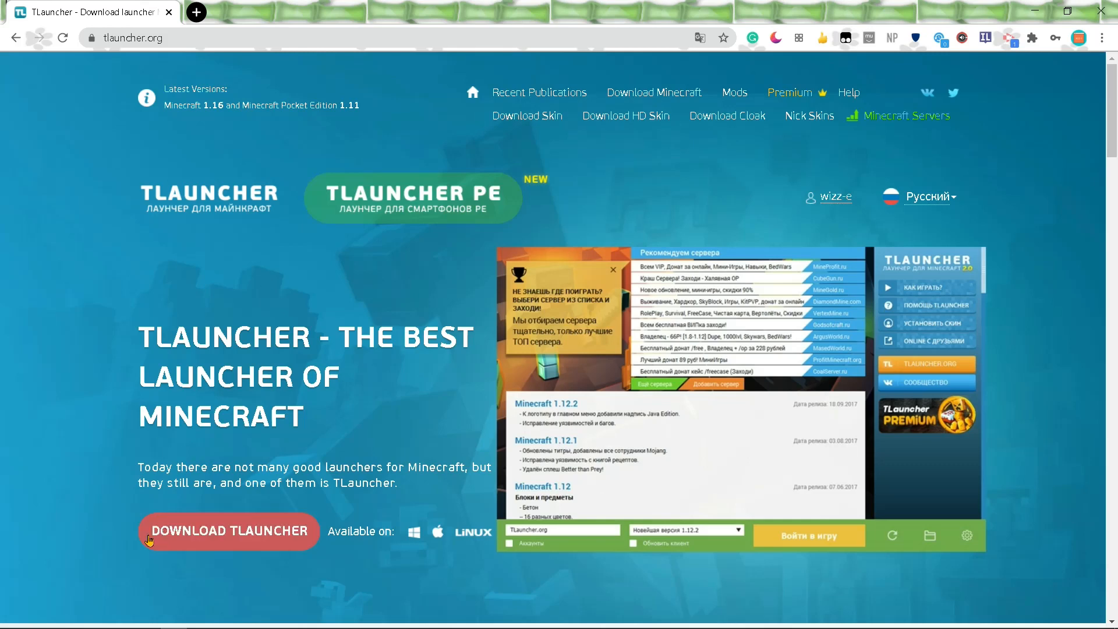
mouse_move(3, 432)
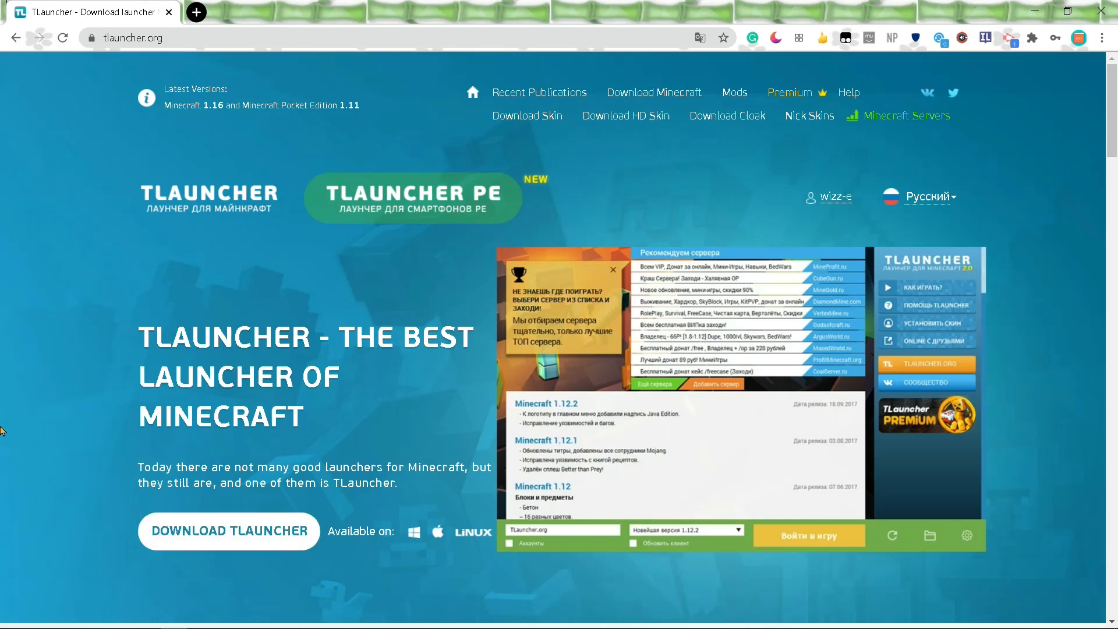
click(38, 617)
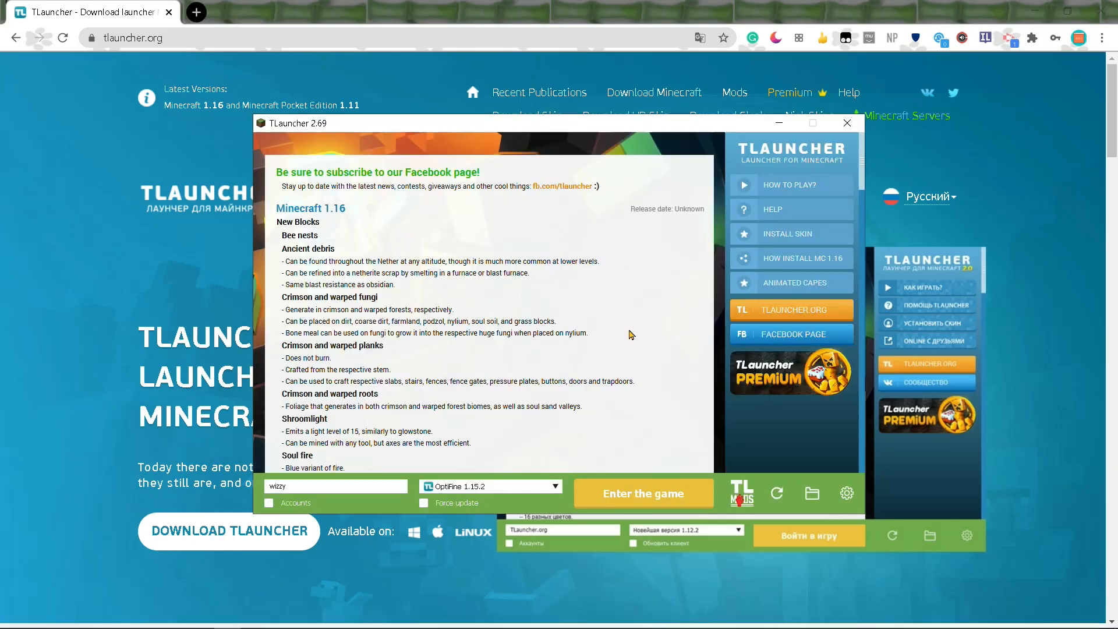
mouse_move(893, 614)
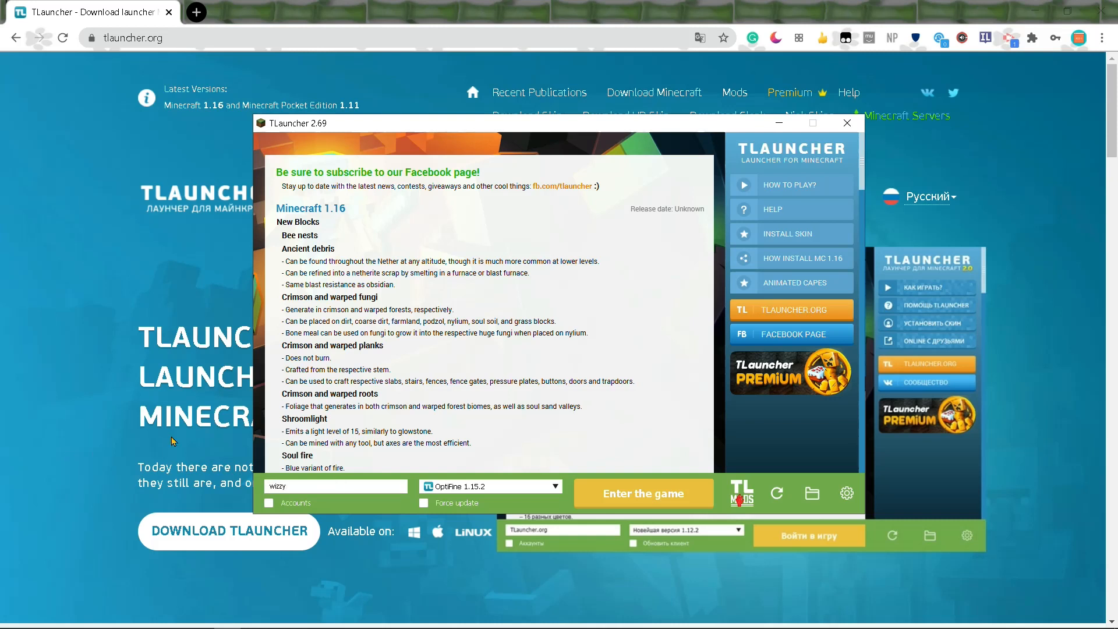
mouse_move(522, 490)
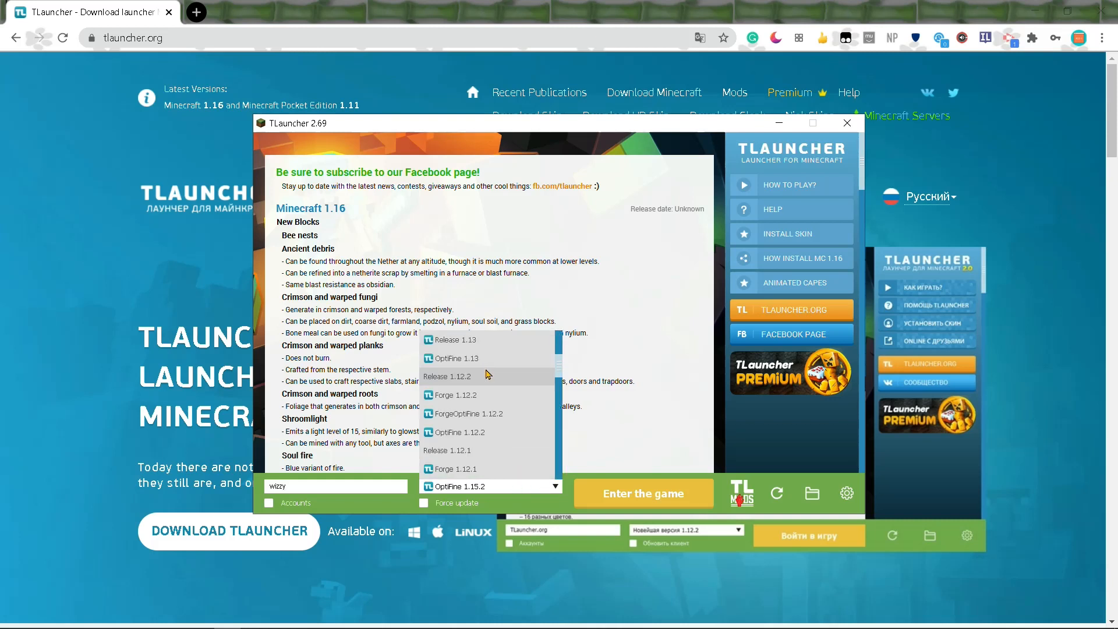
scroll(down, 3)
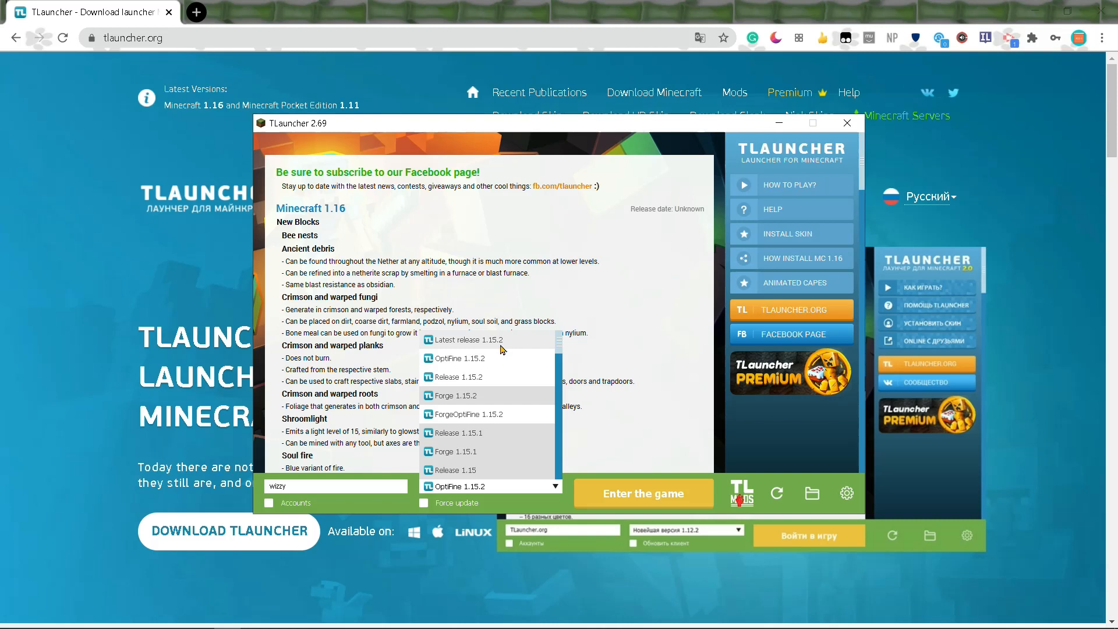
mouse_move(343, 156)
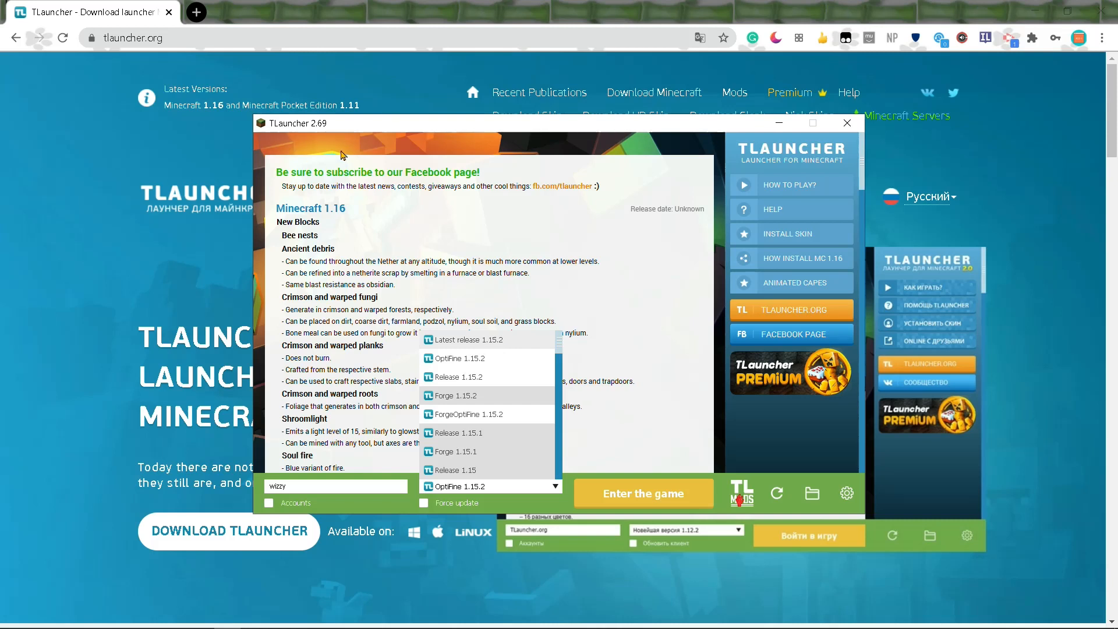
mouse_move(540, 254)
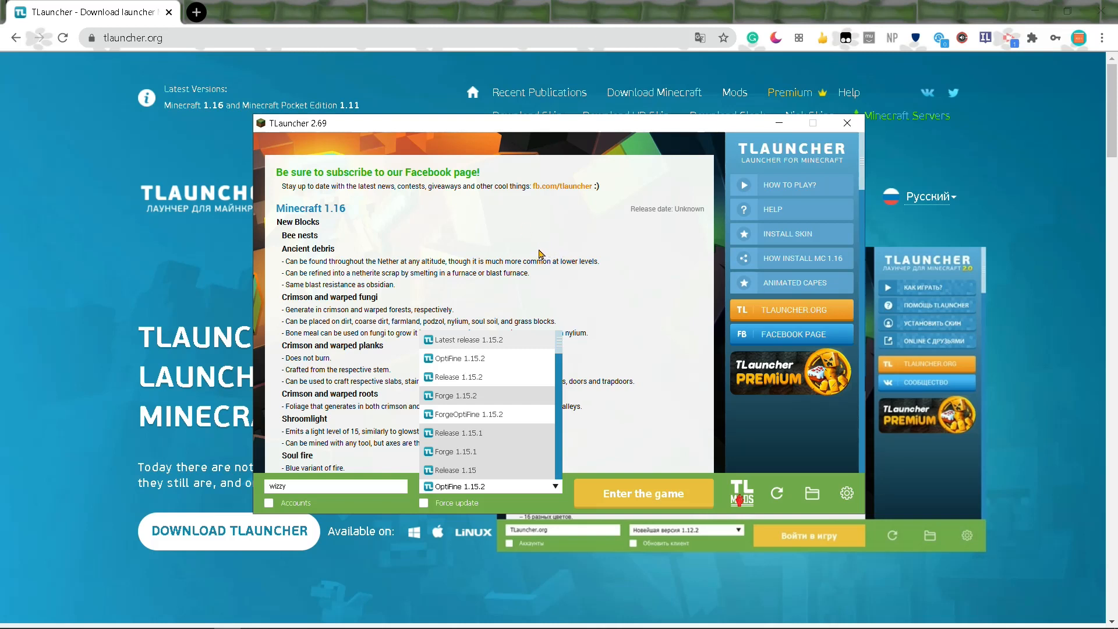
mouse_move(499, 355)
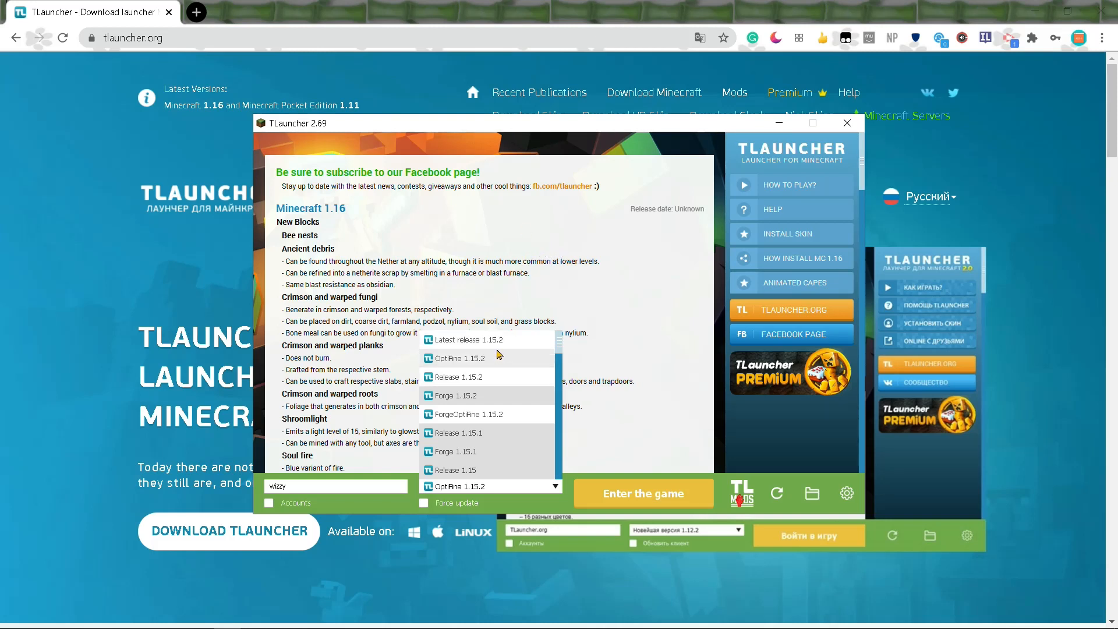
click(455, 357)
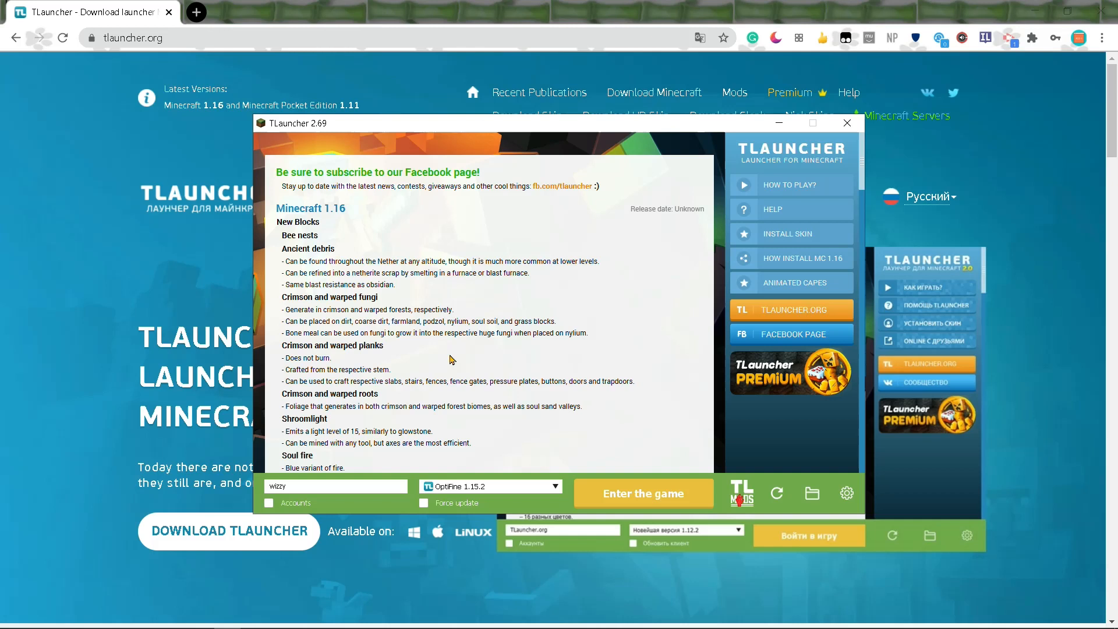
mouse_move(476, 435)
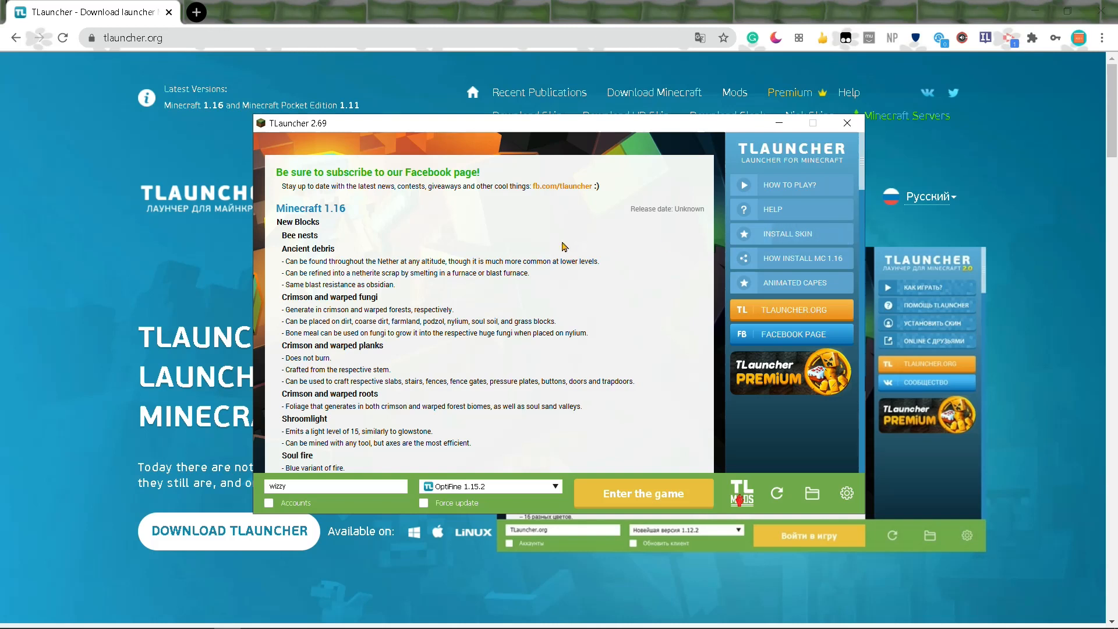
mouse_move(463, 252)
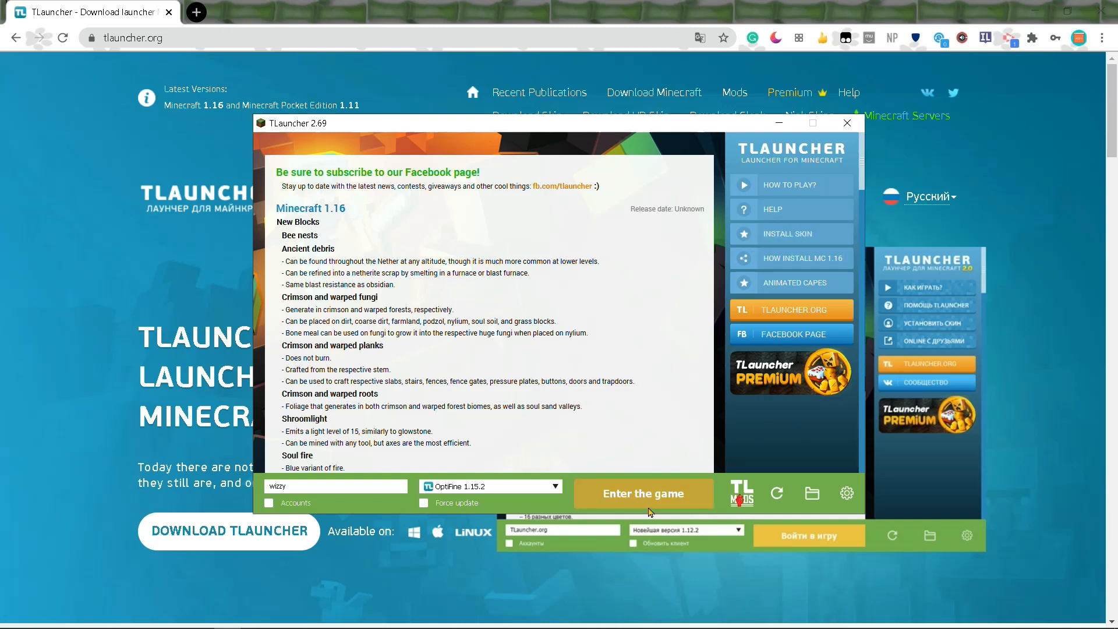
Step: Launch Minecraft OptiFine 1.15.2 from TLauncher and enlarge the game window
click(846, 123)
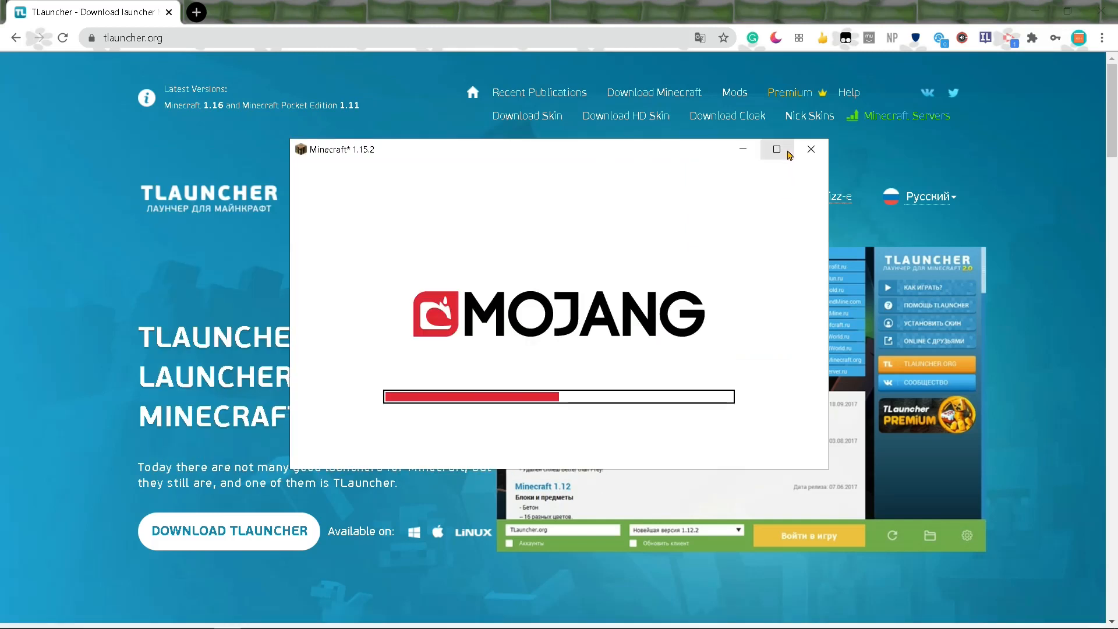
click(776, 149)
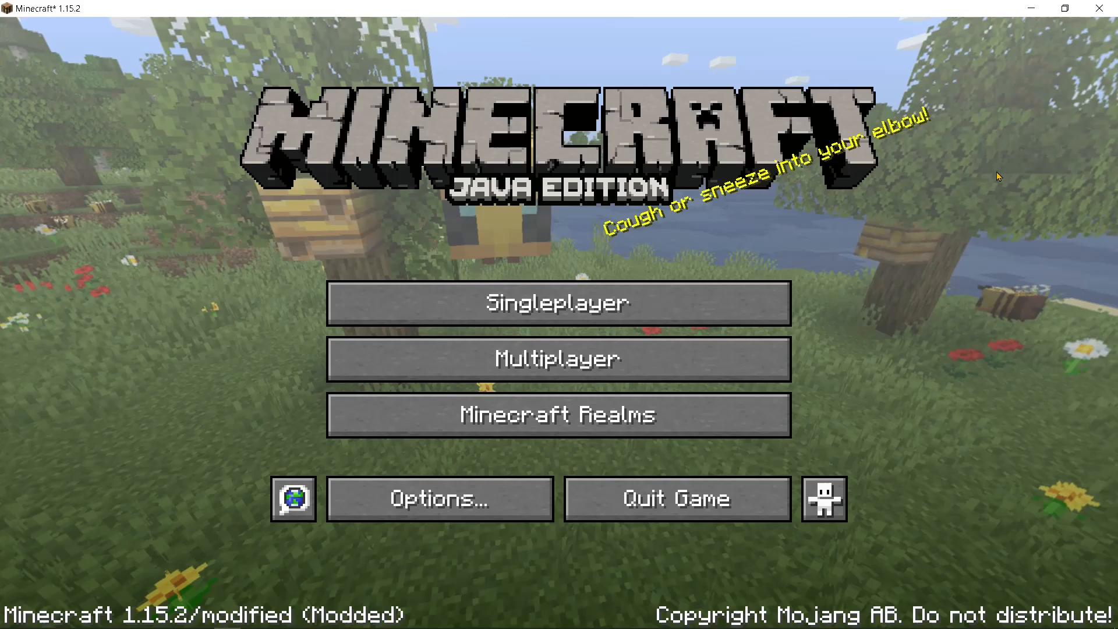
Step: Peek at the singleplayer world list, then reach Direct Connect from Multiplayer and back out
click(559, 302)
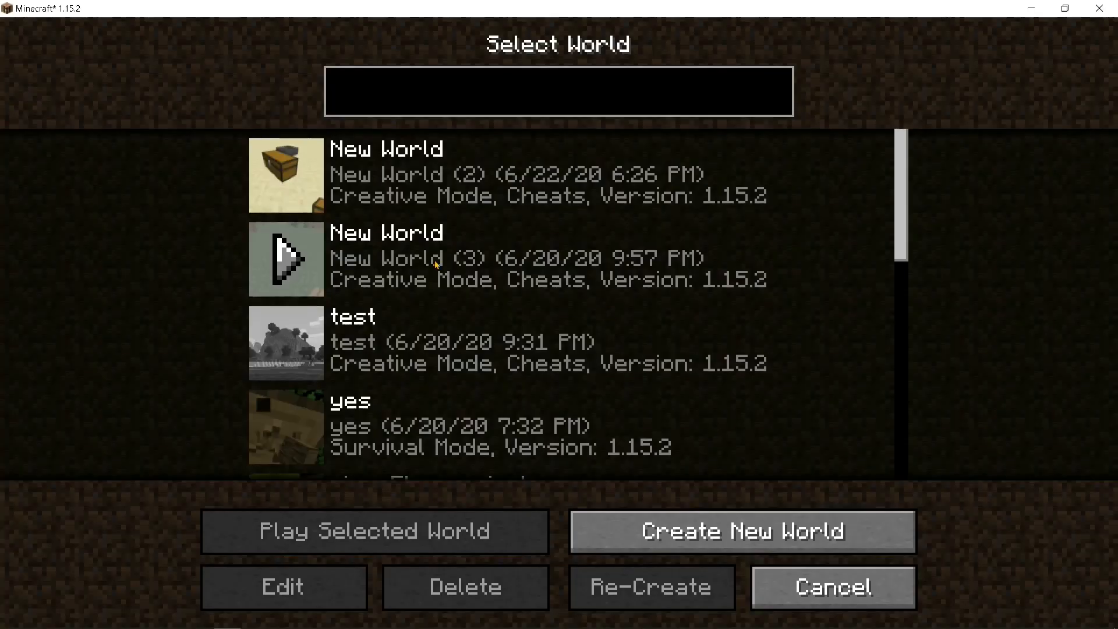
click(742, 530)
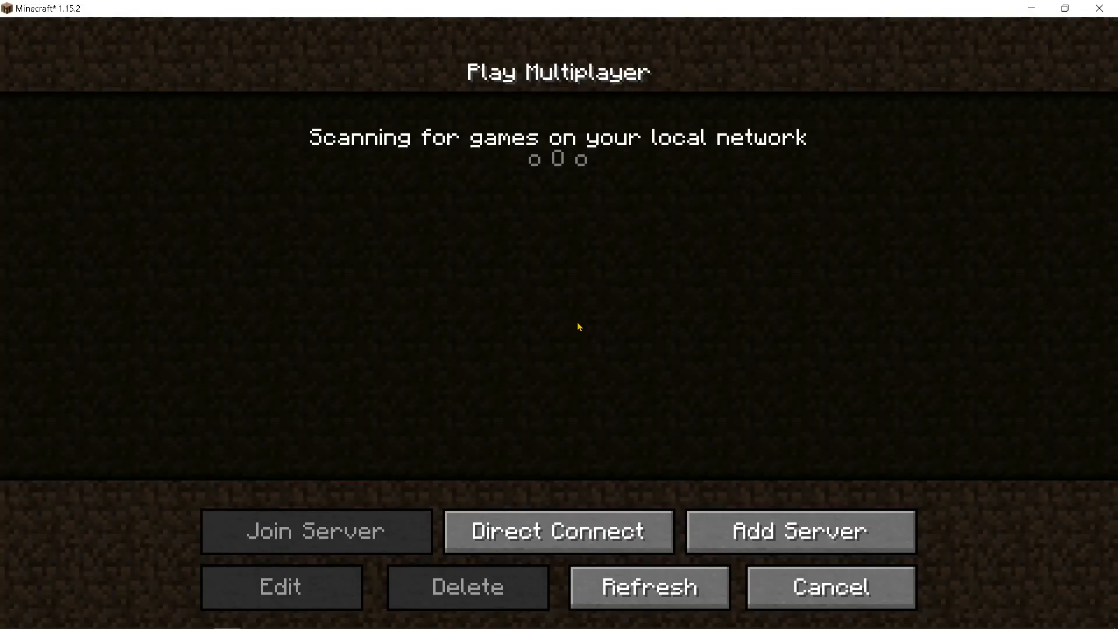
click(558, 531)
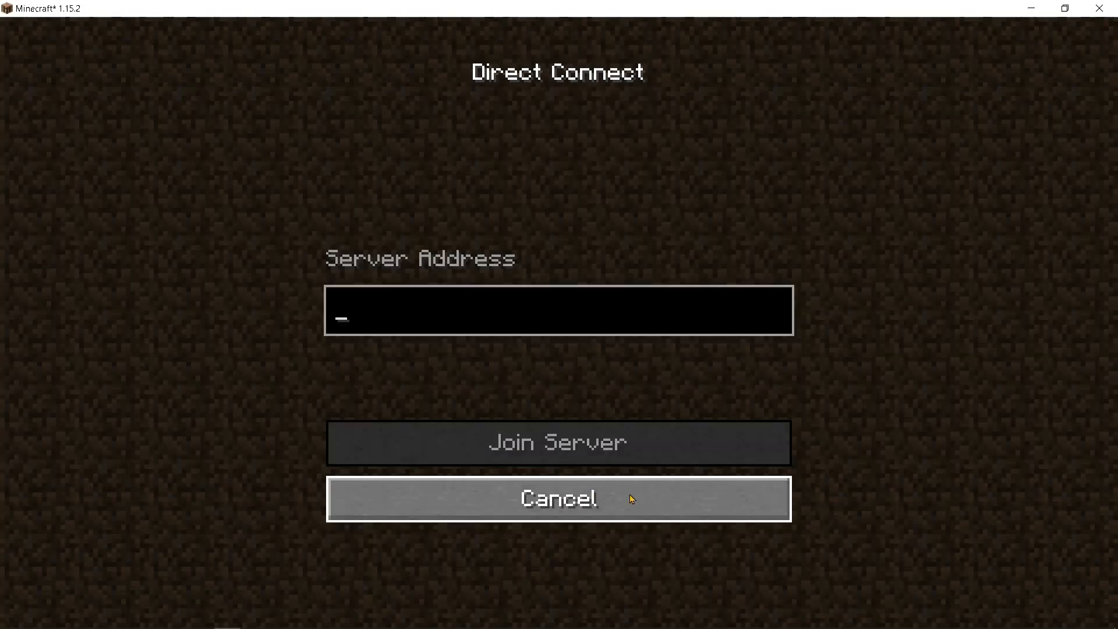
click(558, 499)
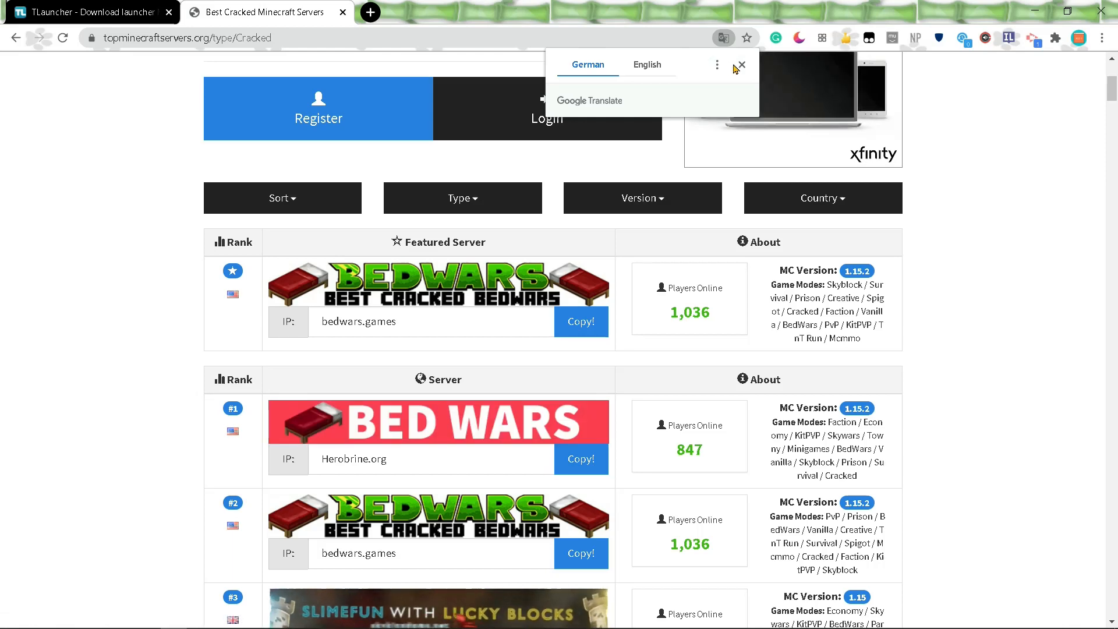
Step: Scroll down the topminecraftservers.org list of cracked 1.15.2 servers
scroll(down, 3)
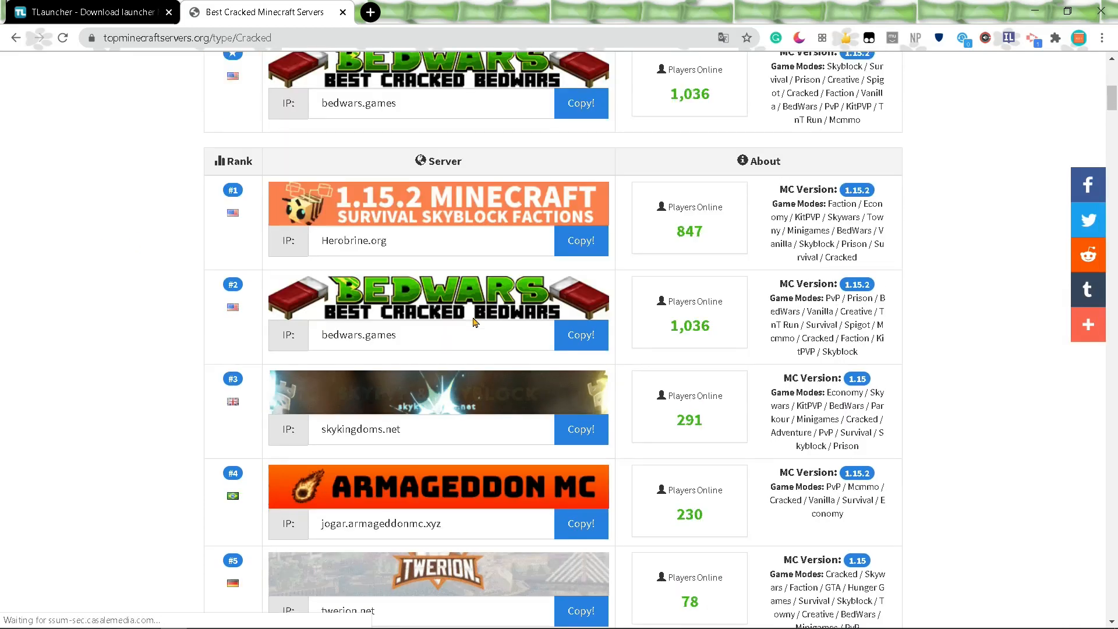
scroll(down, 3)
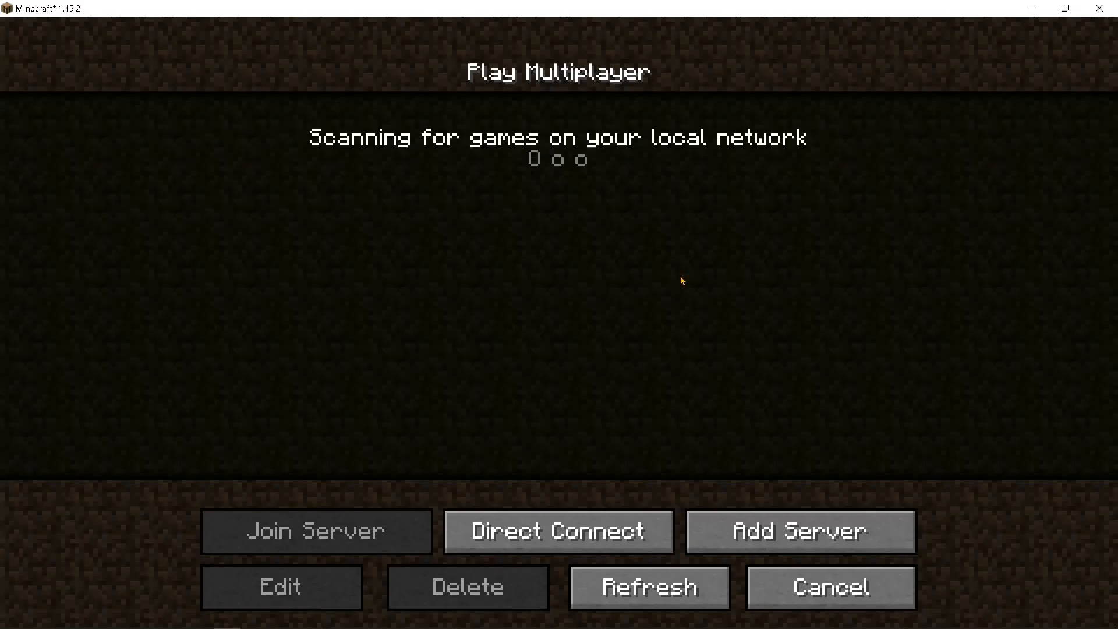
Step: Enter Direct Connect once more and cancel back toward the main menu
click(558, 531)
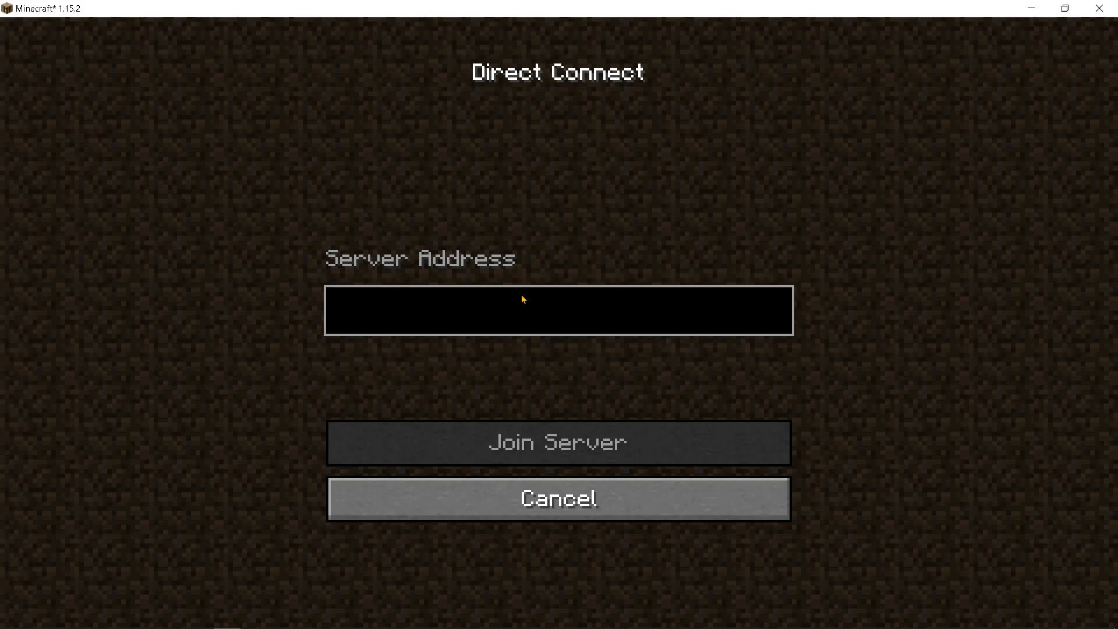
click(558, 498)
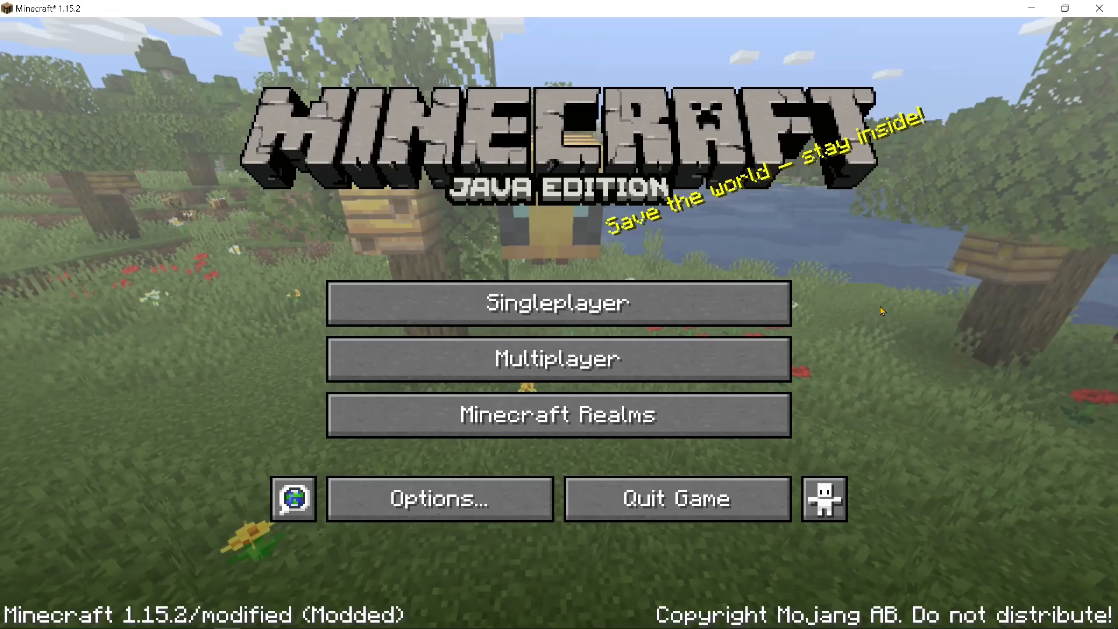